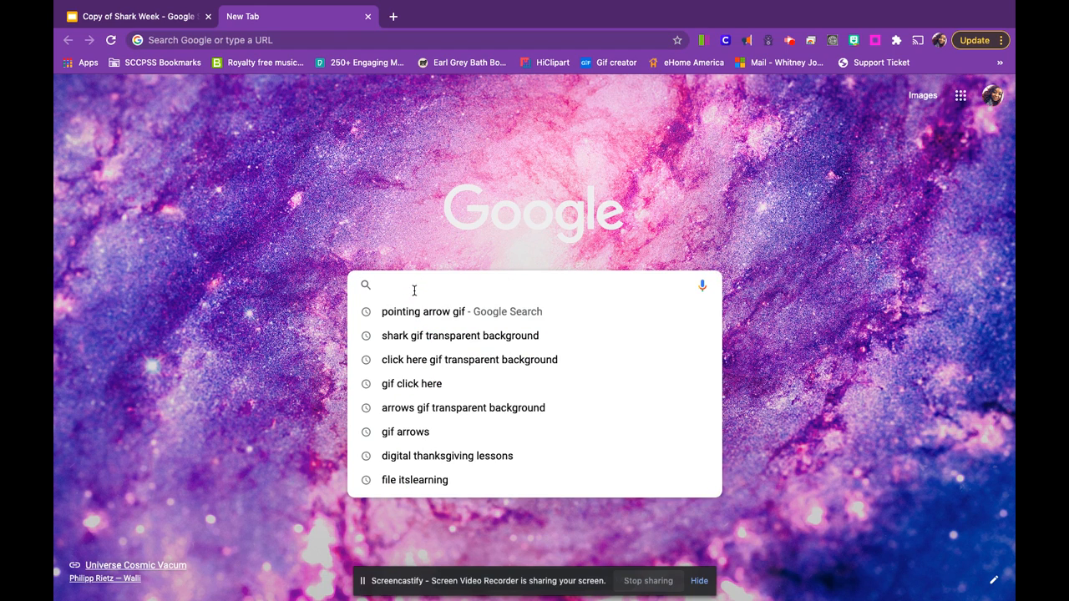
mouse_move(453, 215)
type("shark gif transparent background")
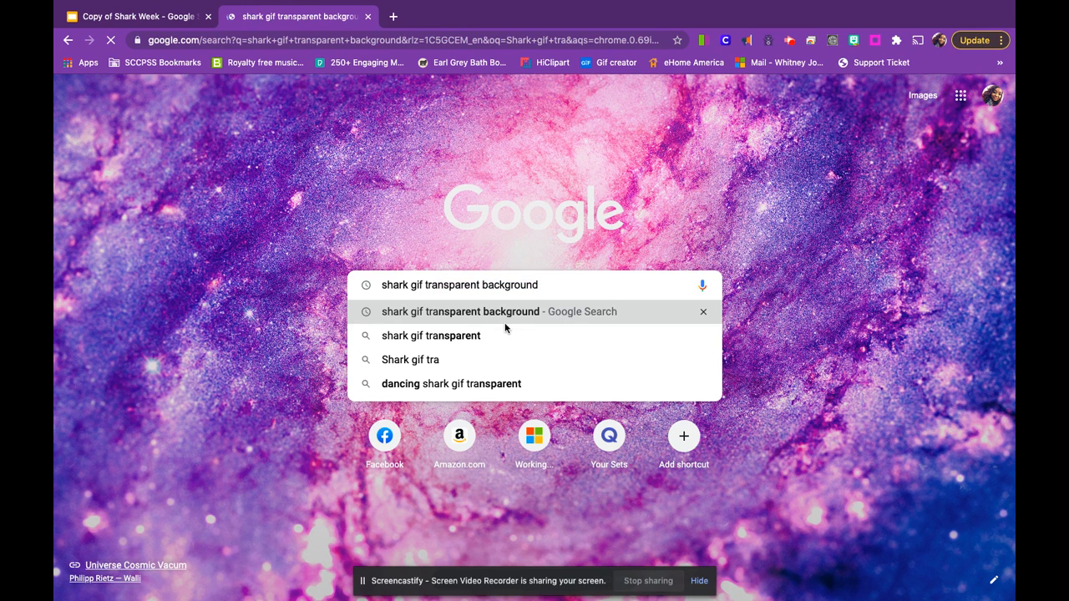
Run the suggested search 'shark gif transparent background'
left_click(460, 311)
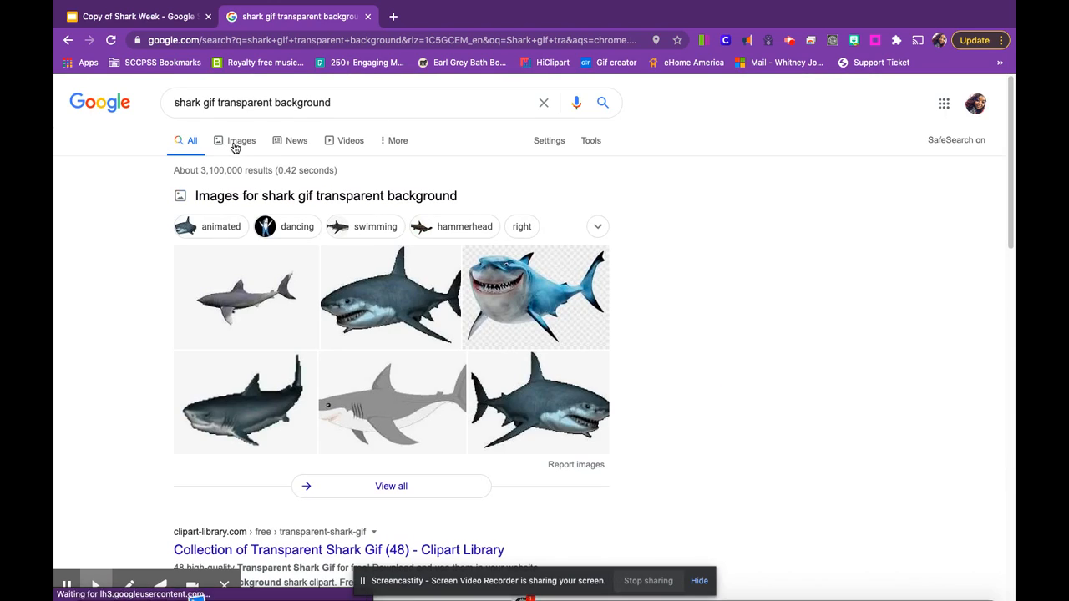
Switch to image results and preview the Pinterest splashing shark-fin GIF
left_click(241, 140)
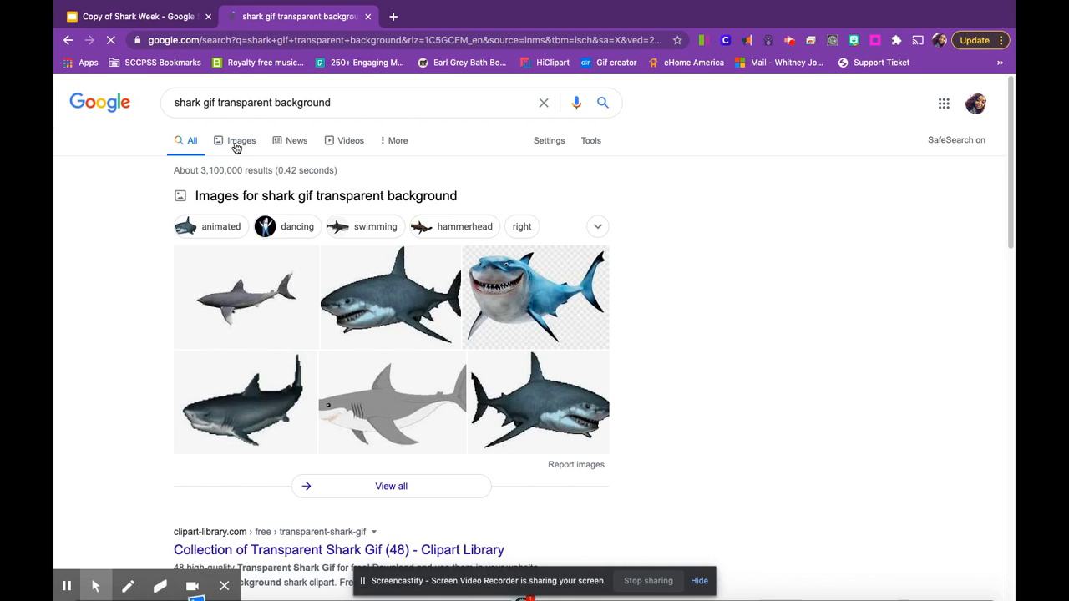
left_click(242, 140)
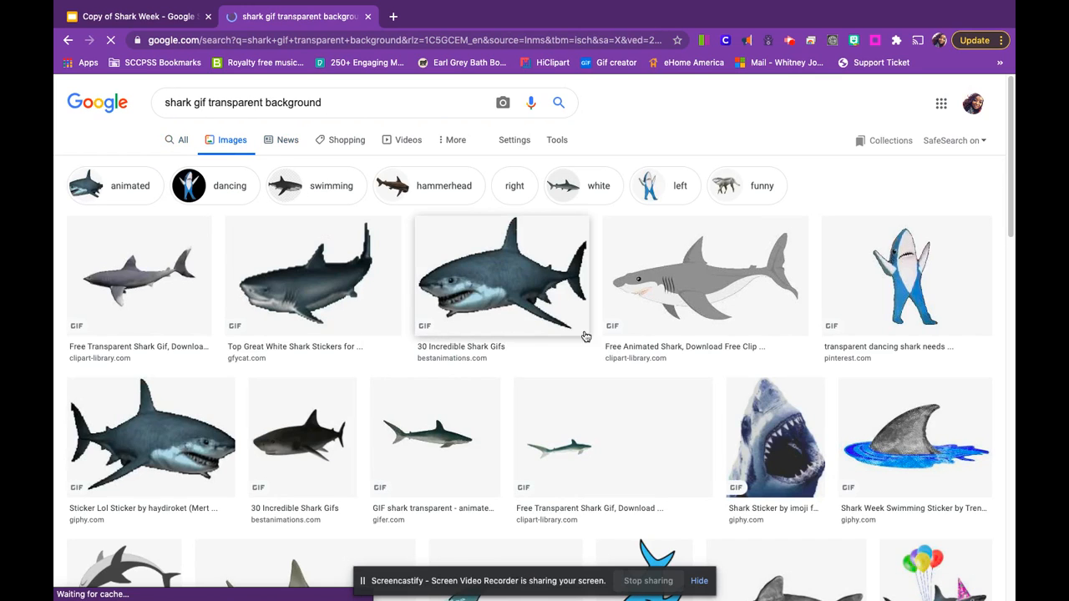
scroll("down", 3)
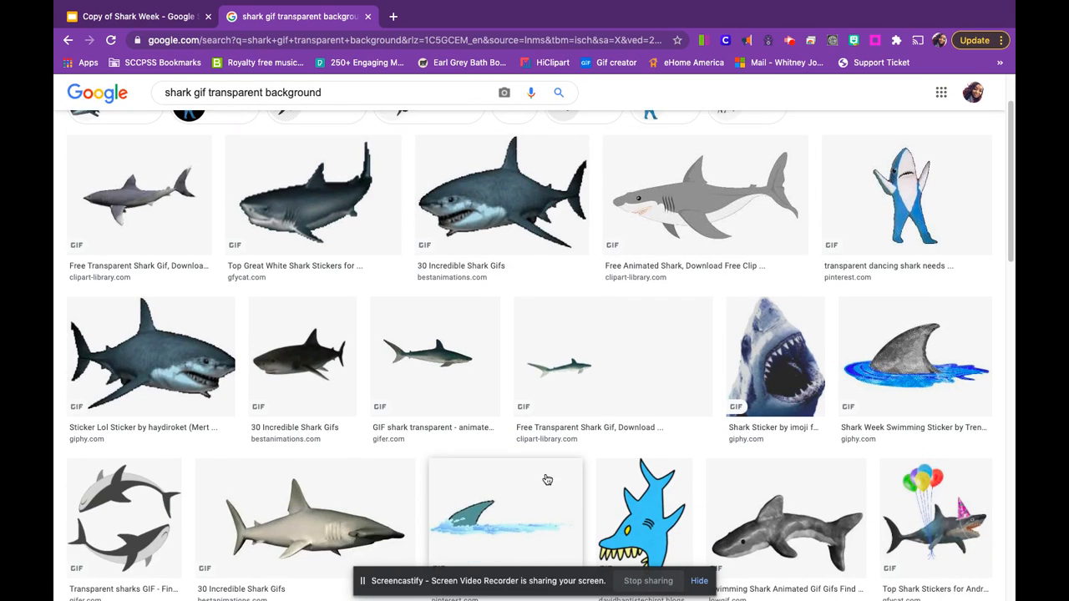
scroll("down", 3)
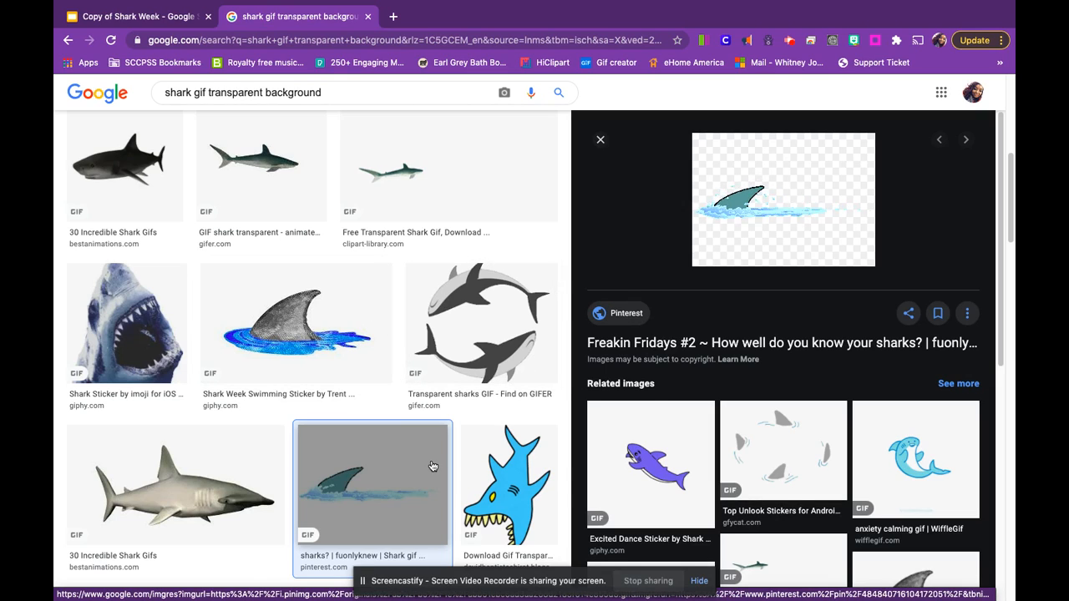
left_click(783, 459)
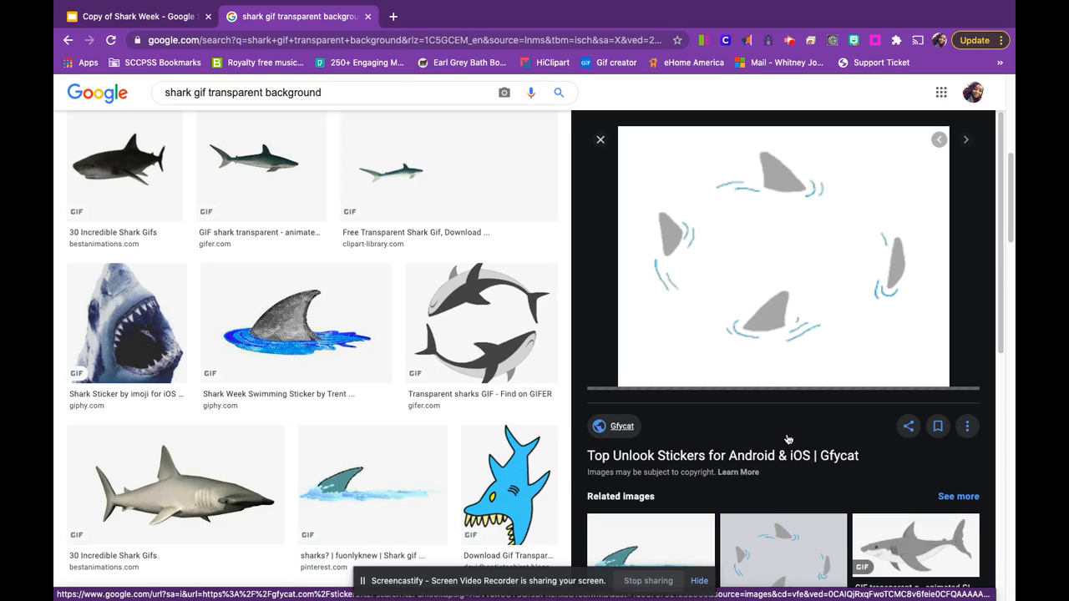
left_click(601, 140)
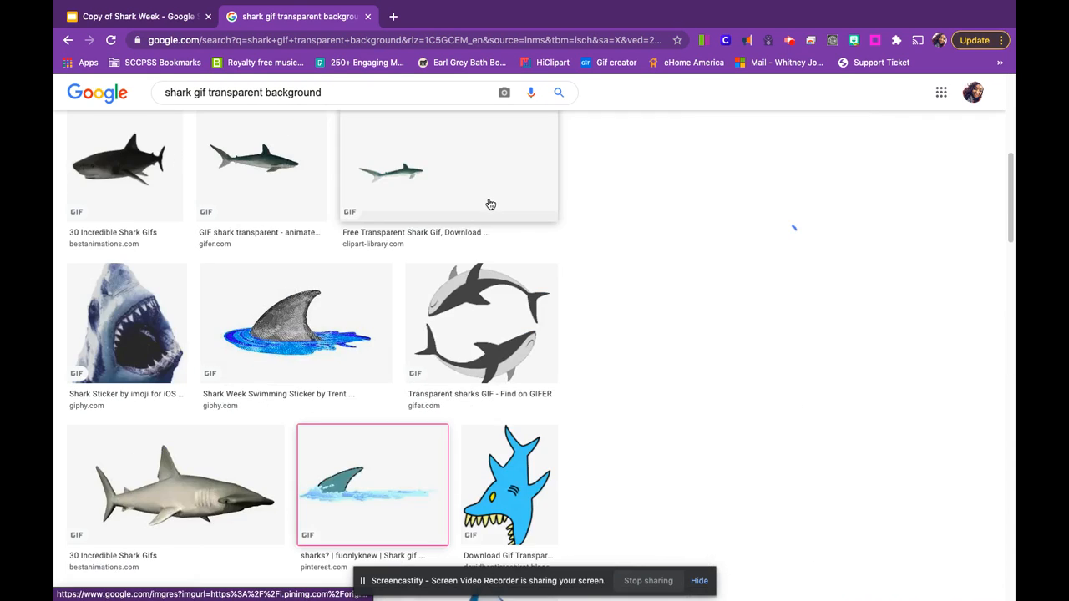
left_click(373, 484)
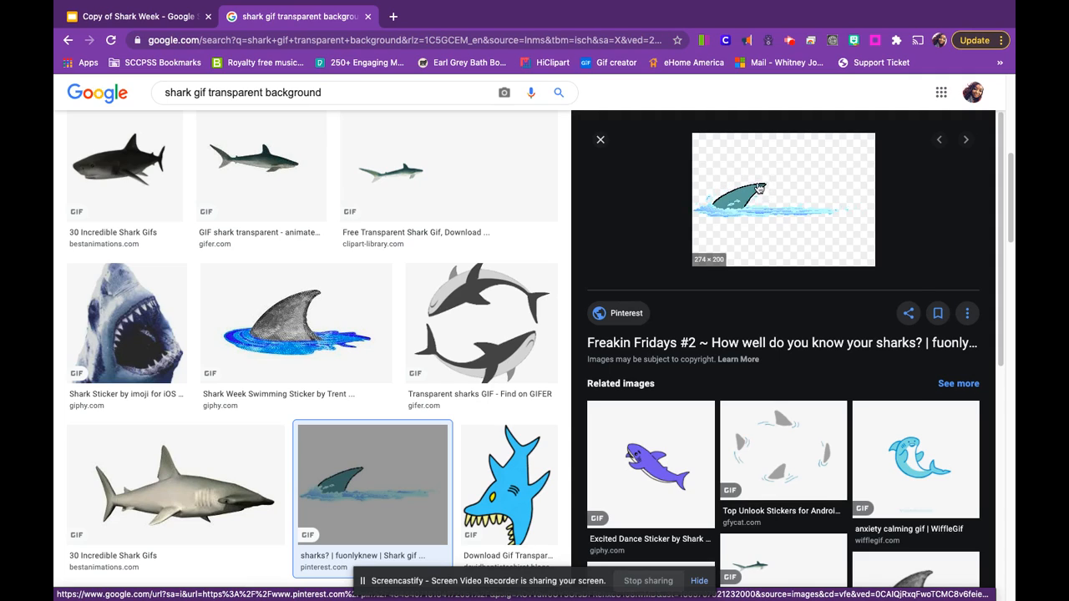
Copy the image address of the splashing shark-fin GIF
right_click(760, 188)
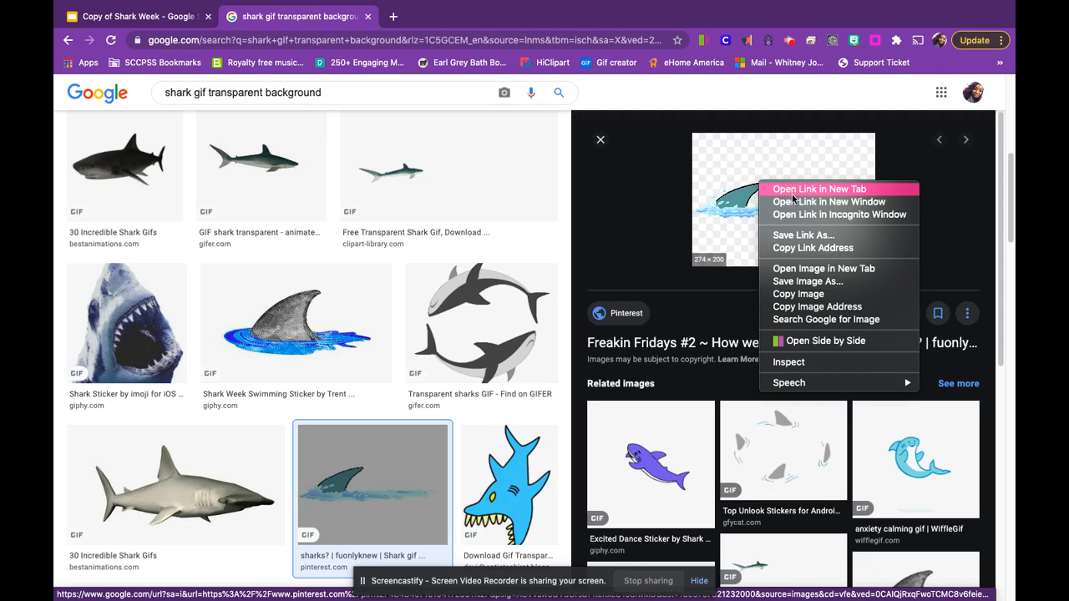
mouse_move(809, 294)
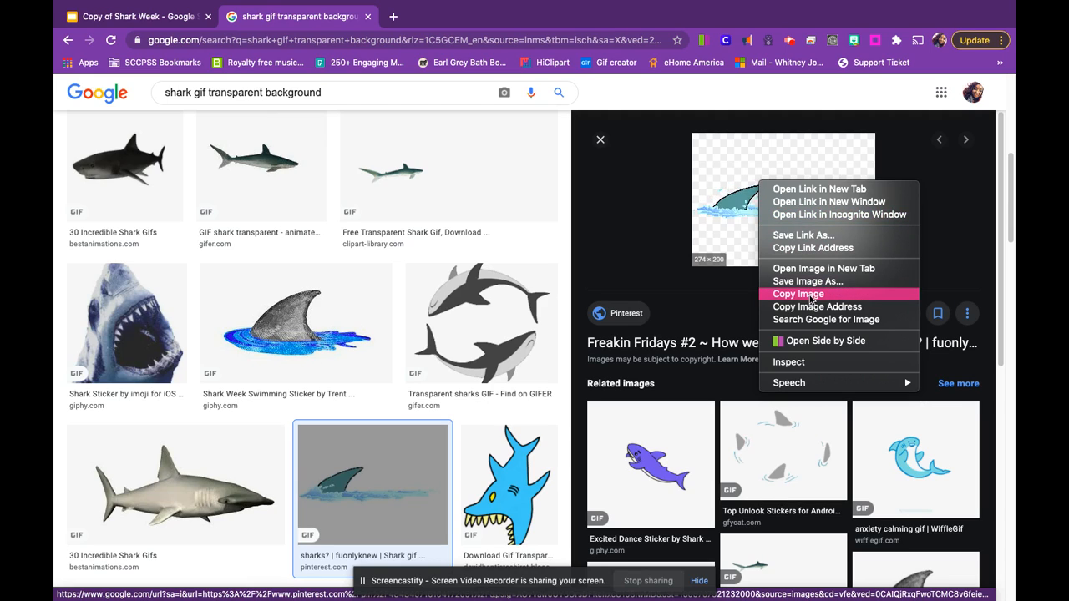
mouse_move(816, 306)
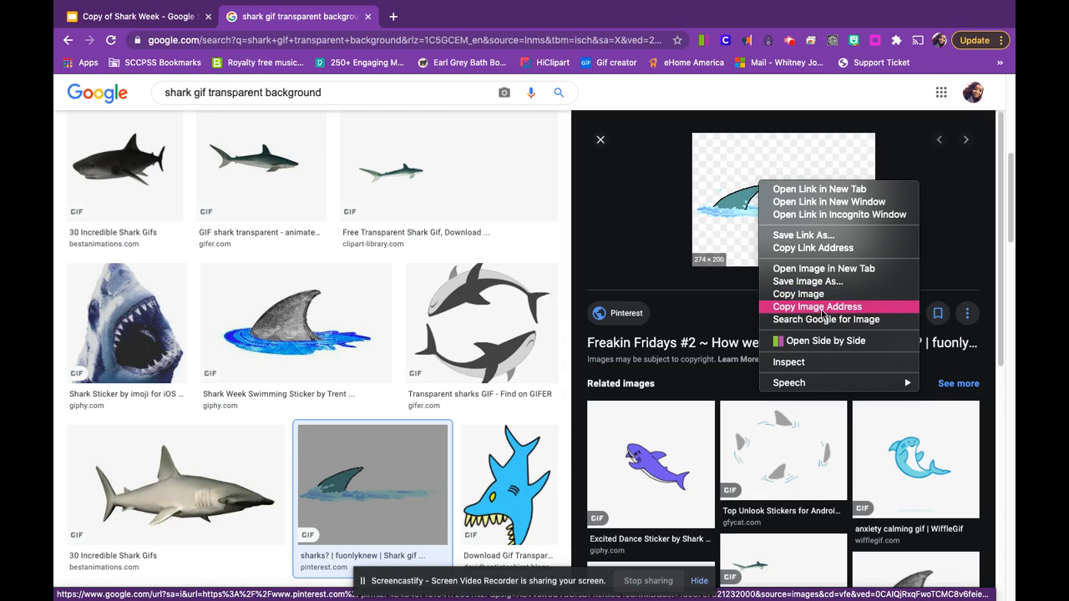
left_click(817, 306)
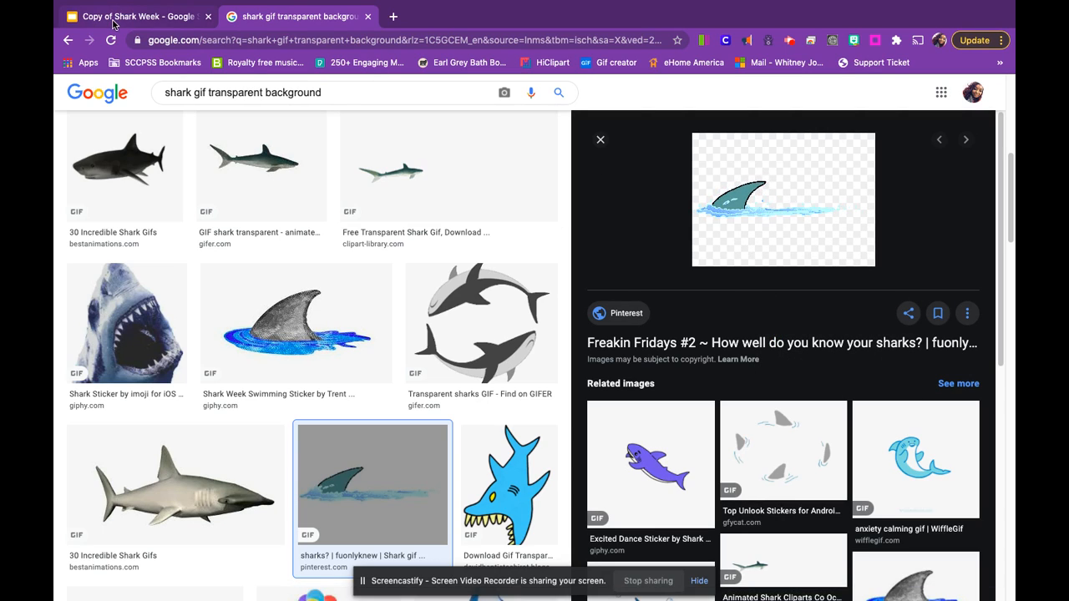
In the Shark Week deck, open Insert > Image > By URL
left_click(134, 15)
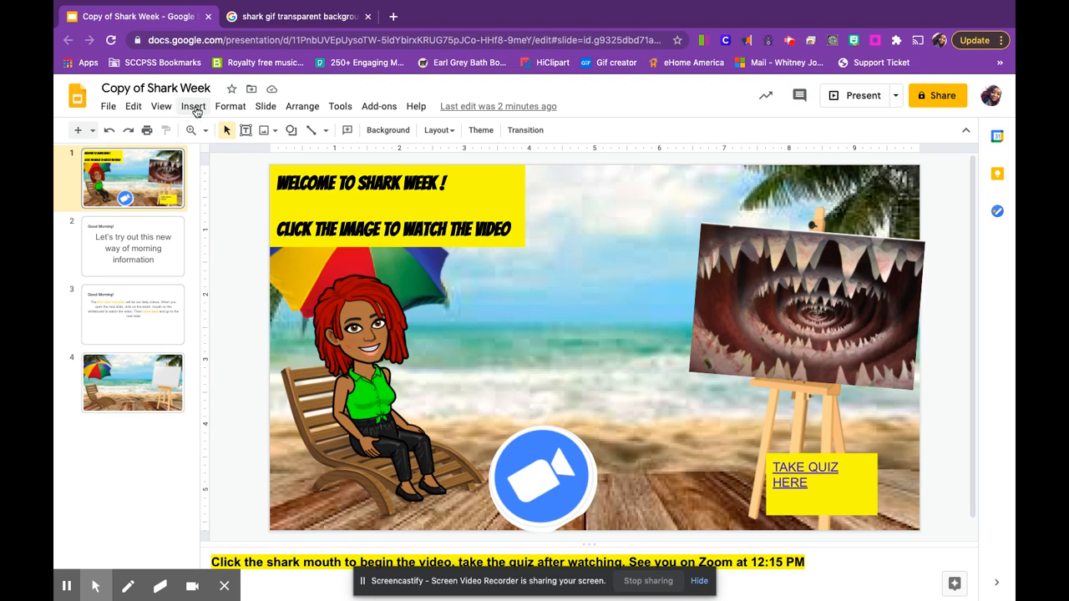
left_click(192, 106)
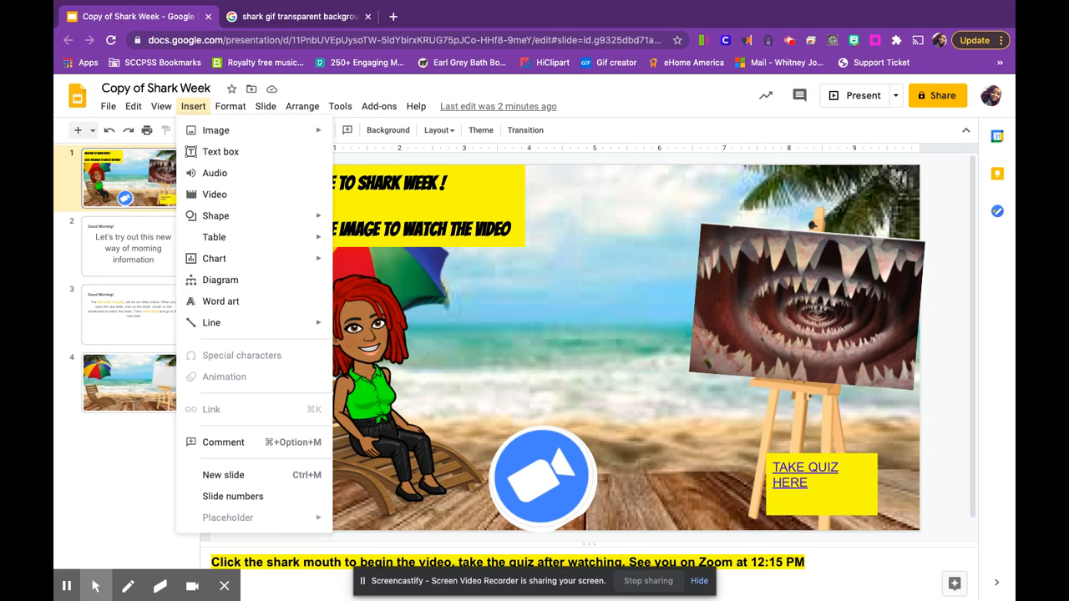
left_click(216, 130)
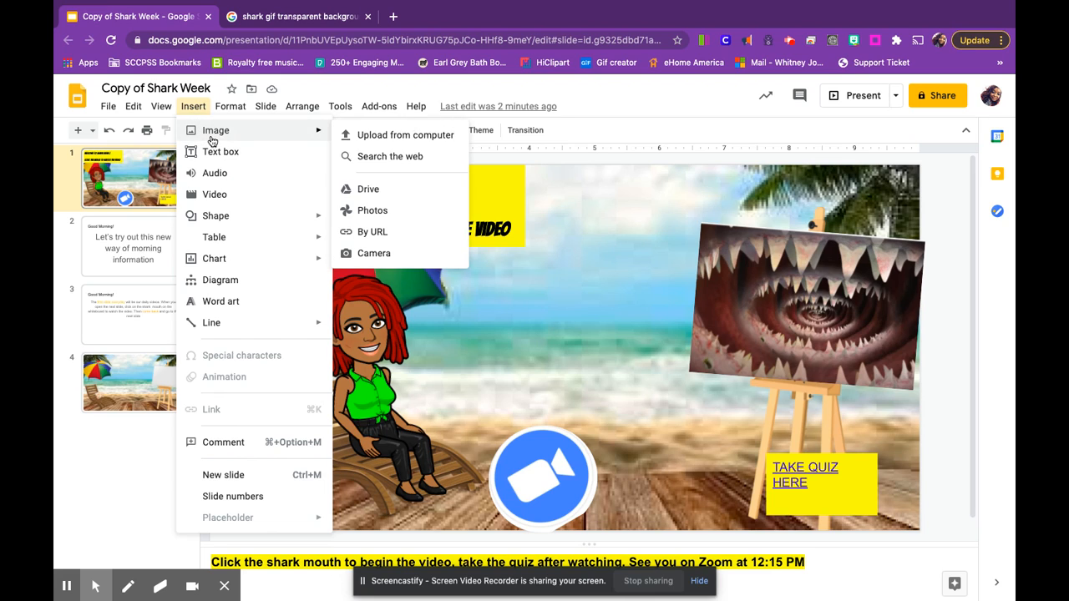
mouse_move(390, 156)
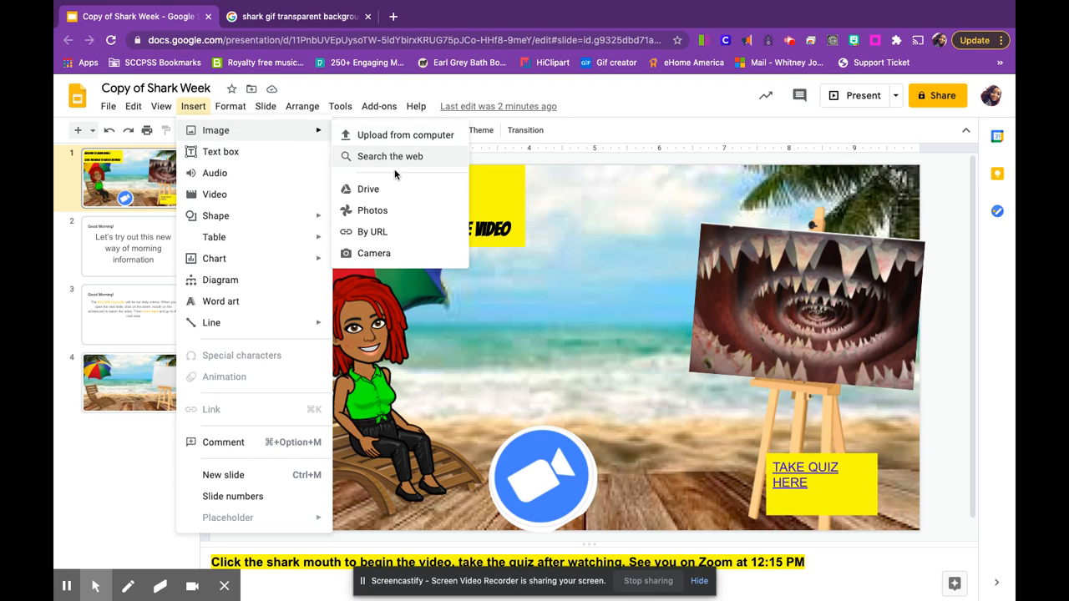
mouse_move(397, 239)
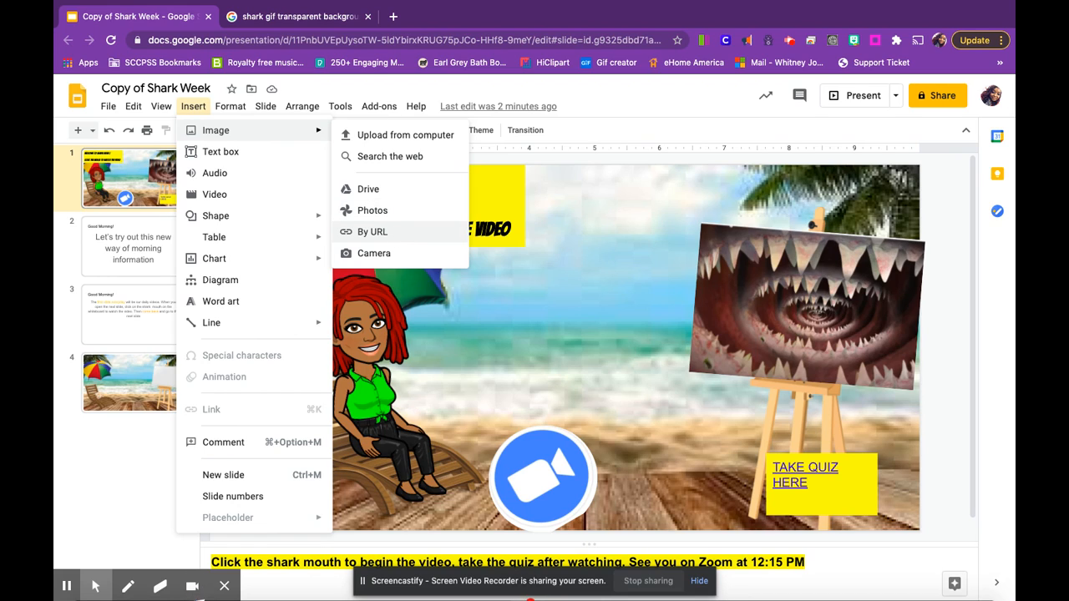
left_click(371, 232)
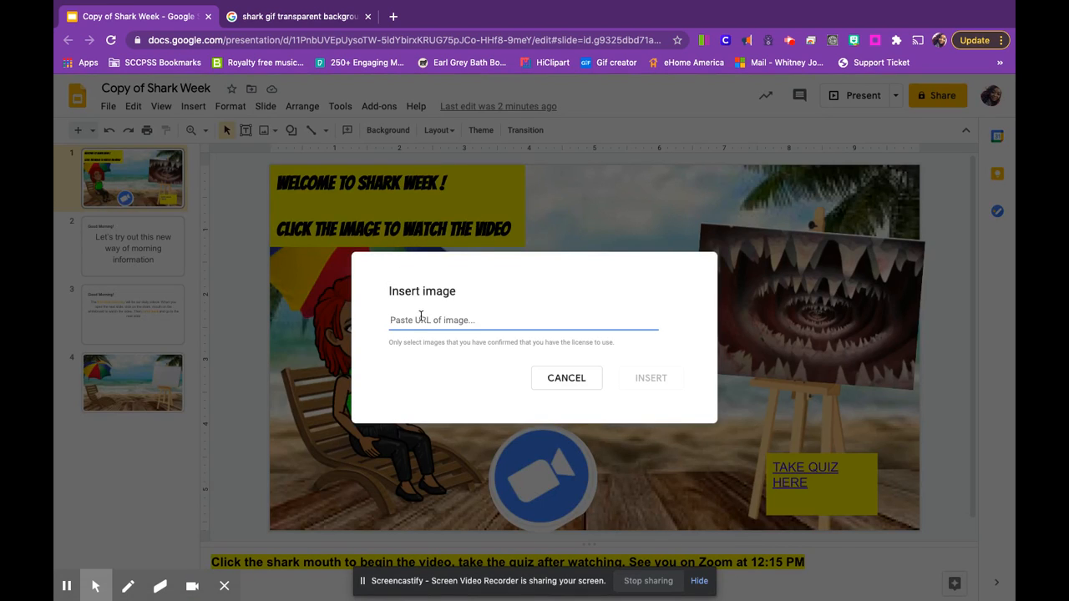
Paste the shark-fin GIF address and insert it onto slide 1
right_click(426, 320)
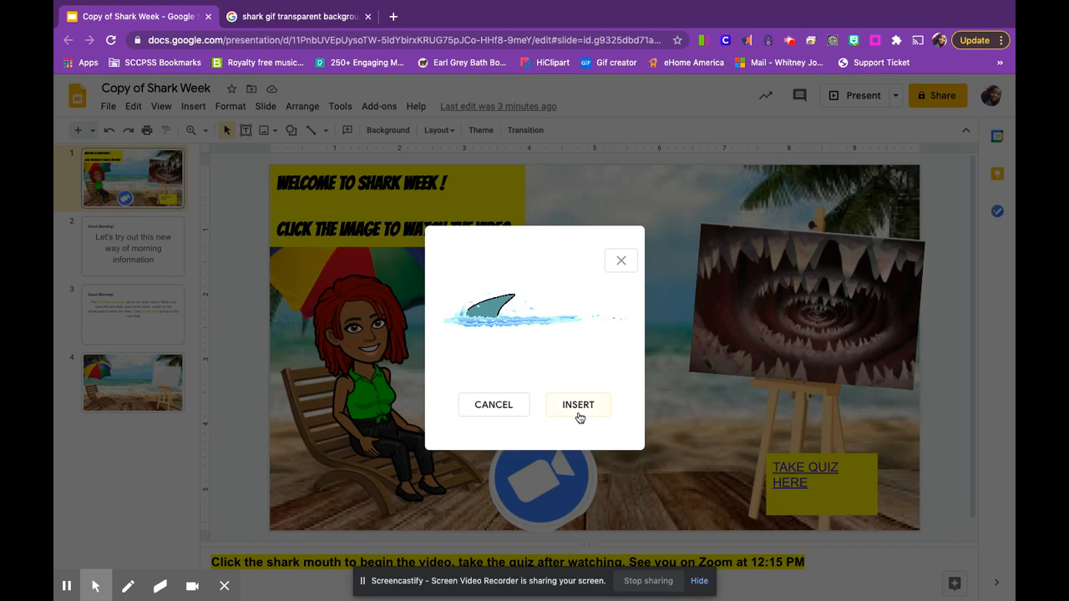
left_click(578, 405)
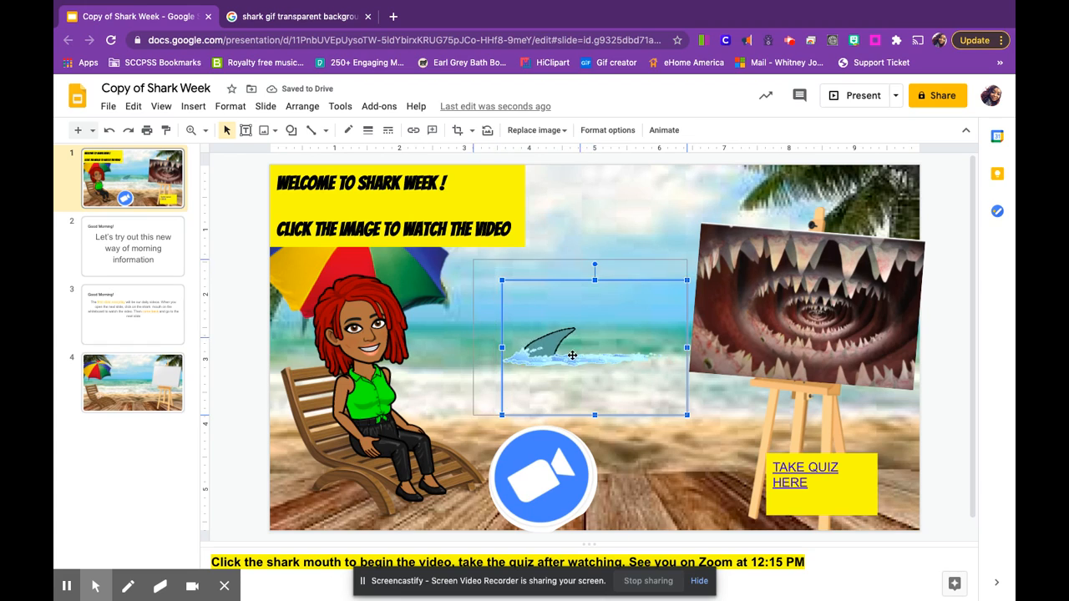
Move the shark-fin GIF slightly up into the ocean water
left_click_drag(595, 355, 594, 338)
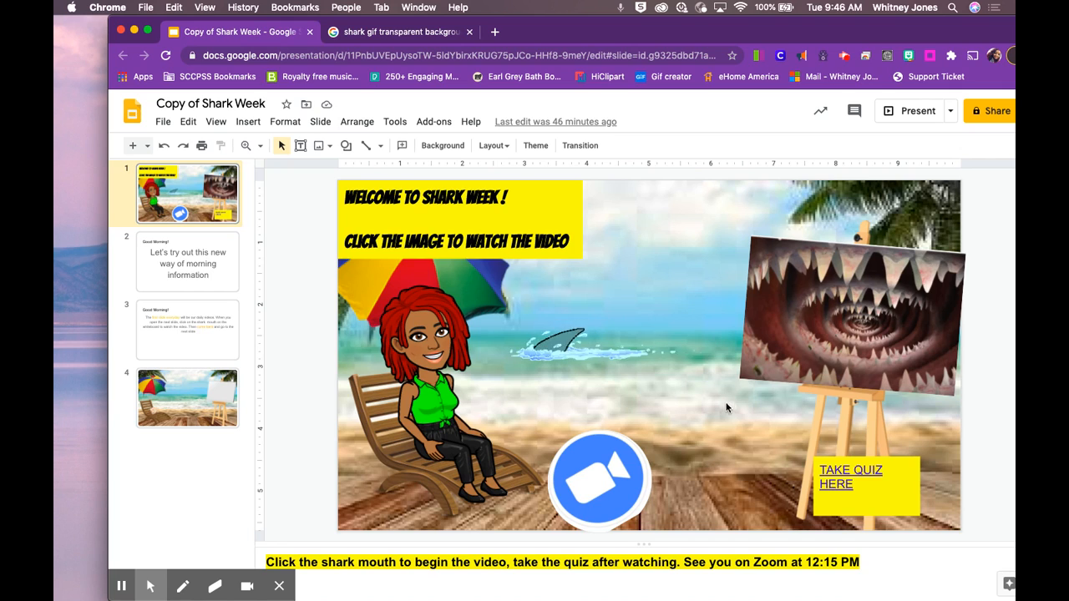
mouse_move(805, 526)
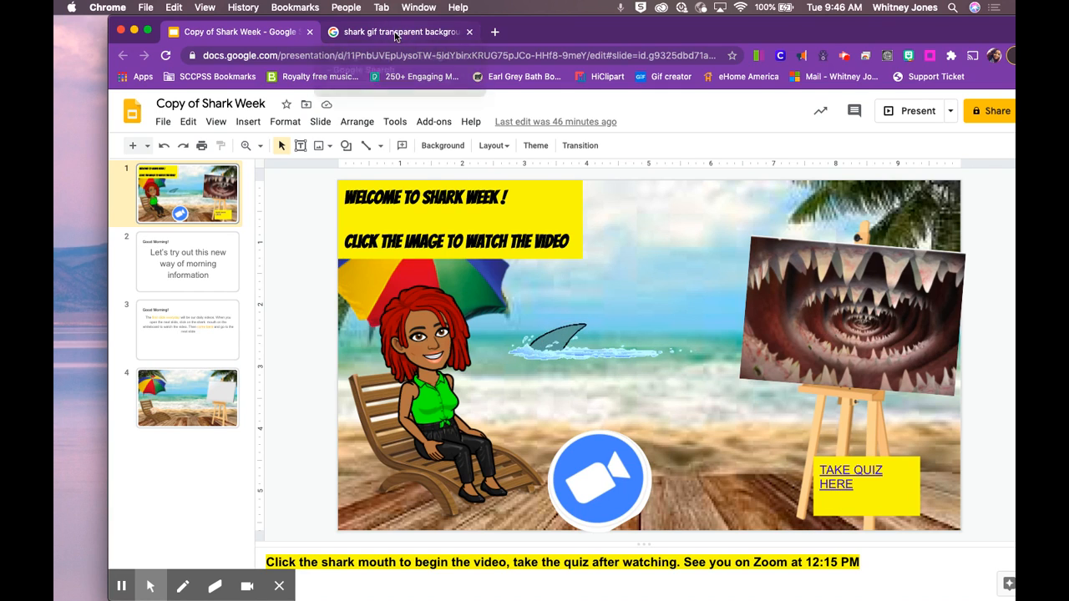
Search Google for 'arrows gif transparent background' using the suggestion
left_click(399, 32)
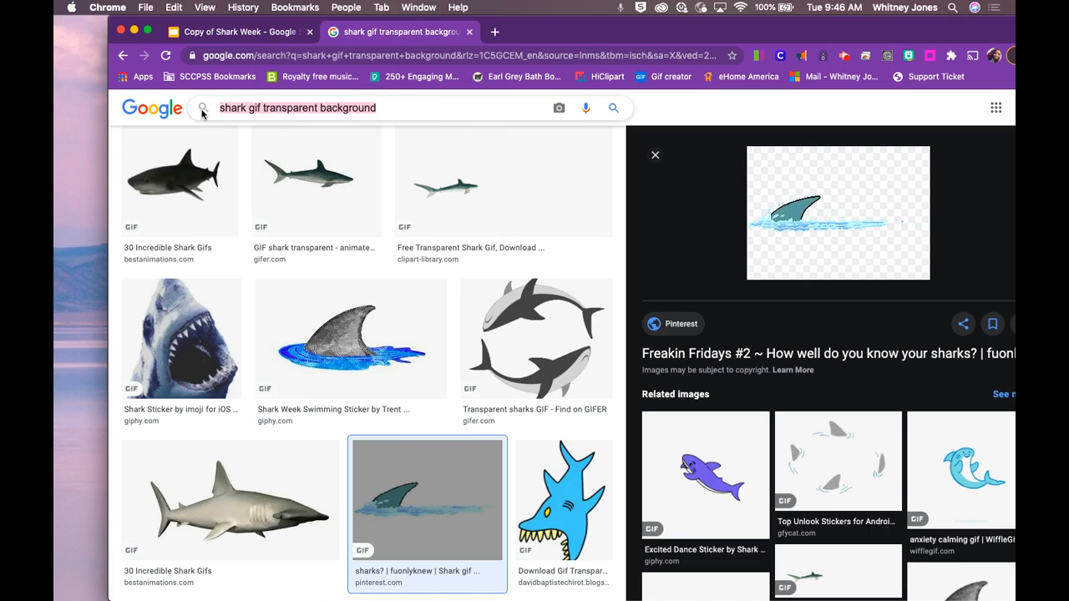
type("arrows gif")
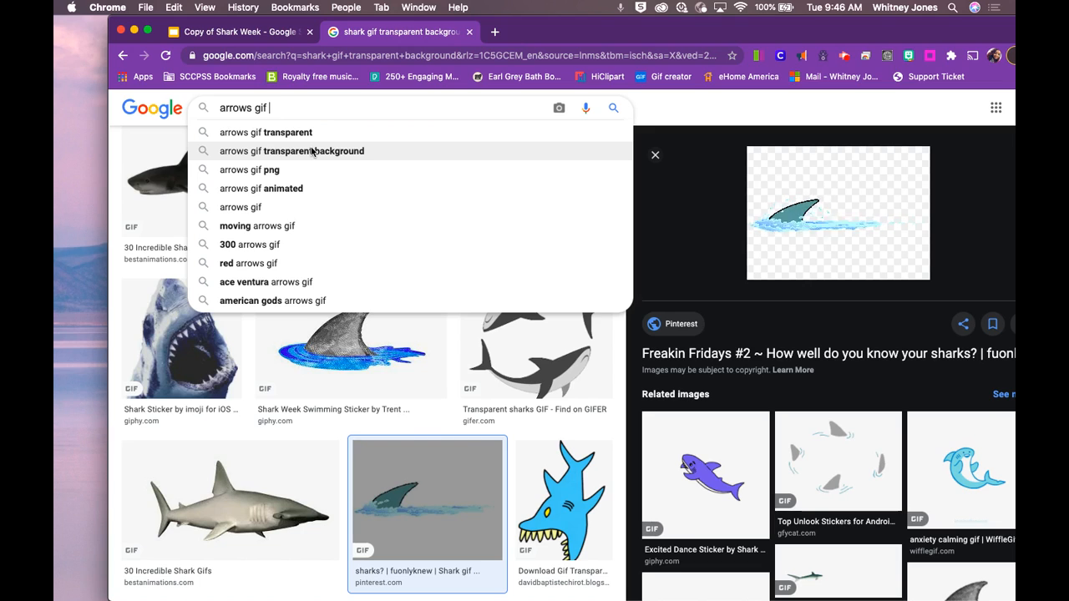
left_click(292, 151)
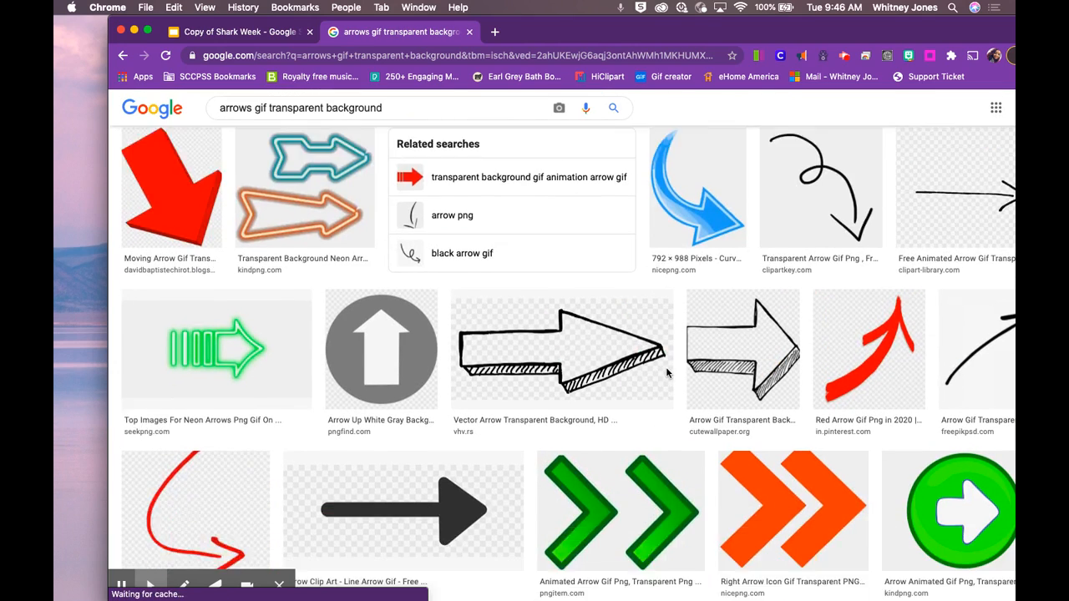
Browse the arrow results and preview the green 3D arrow GIF
scroll("down", 3)
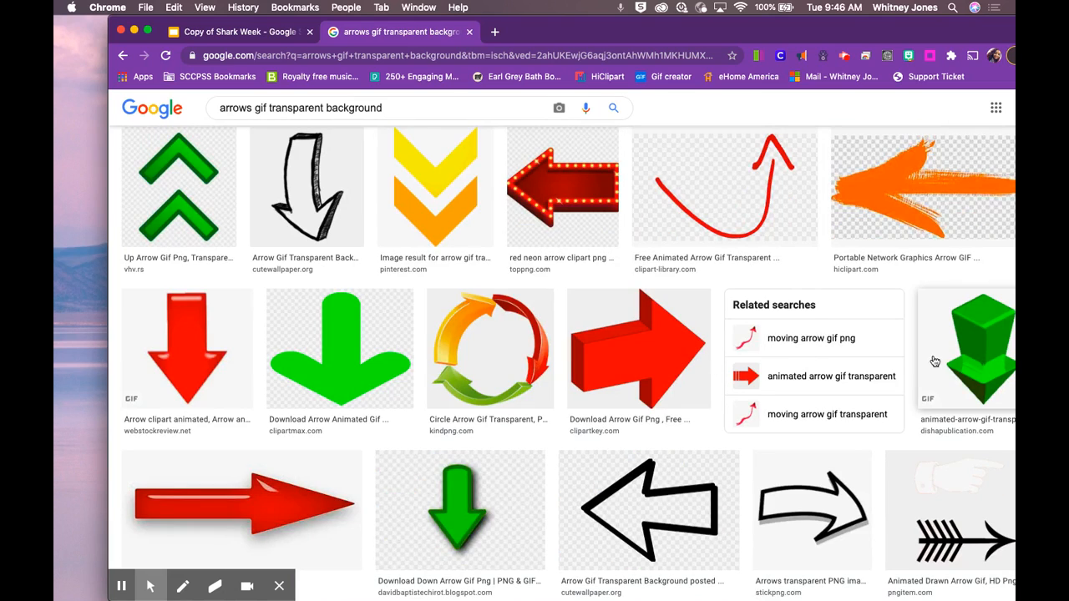
scroll("down", 3)
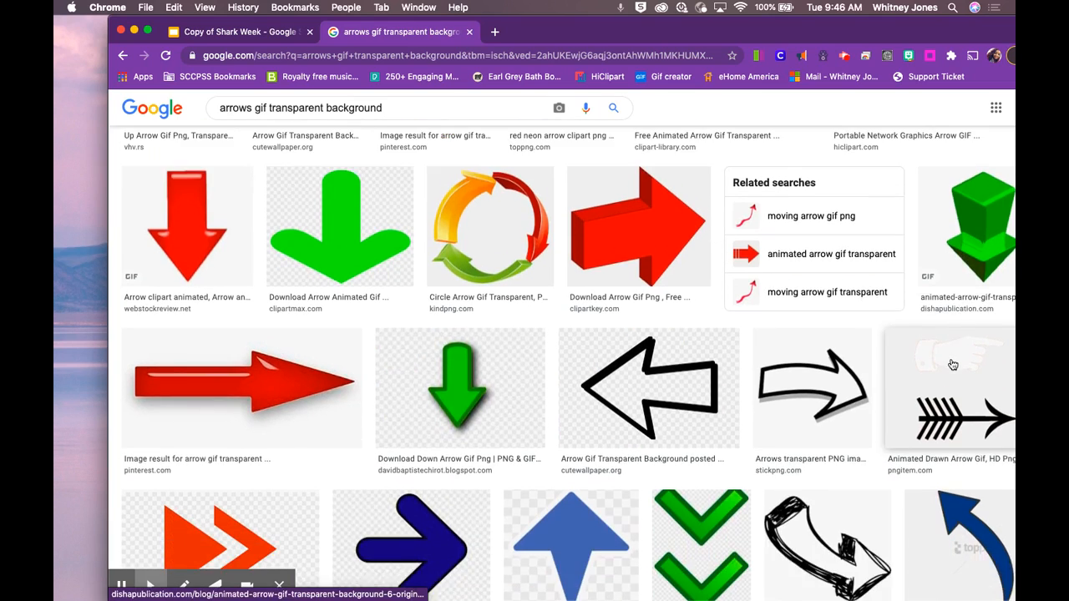
scroll("down", 3)
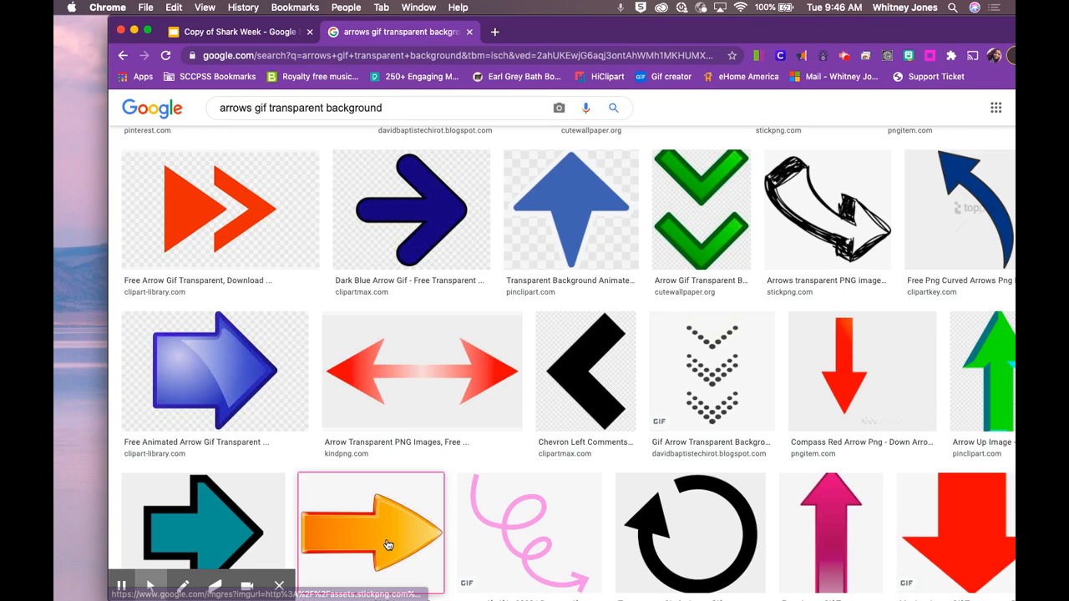
left_click(369, 534)
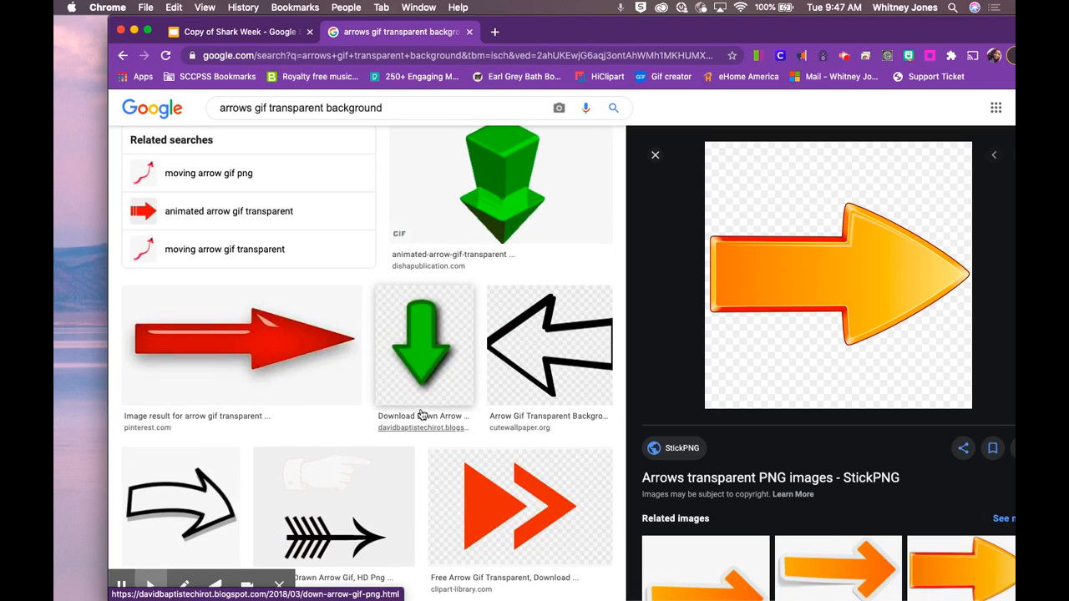
left_click(501, 186)
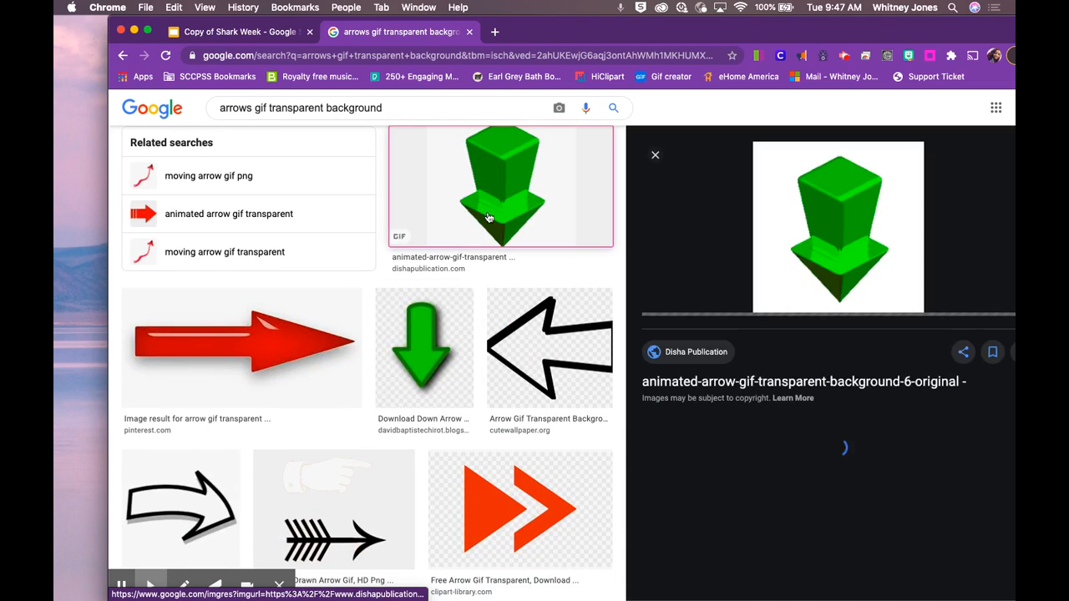
scroll("down", 3)
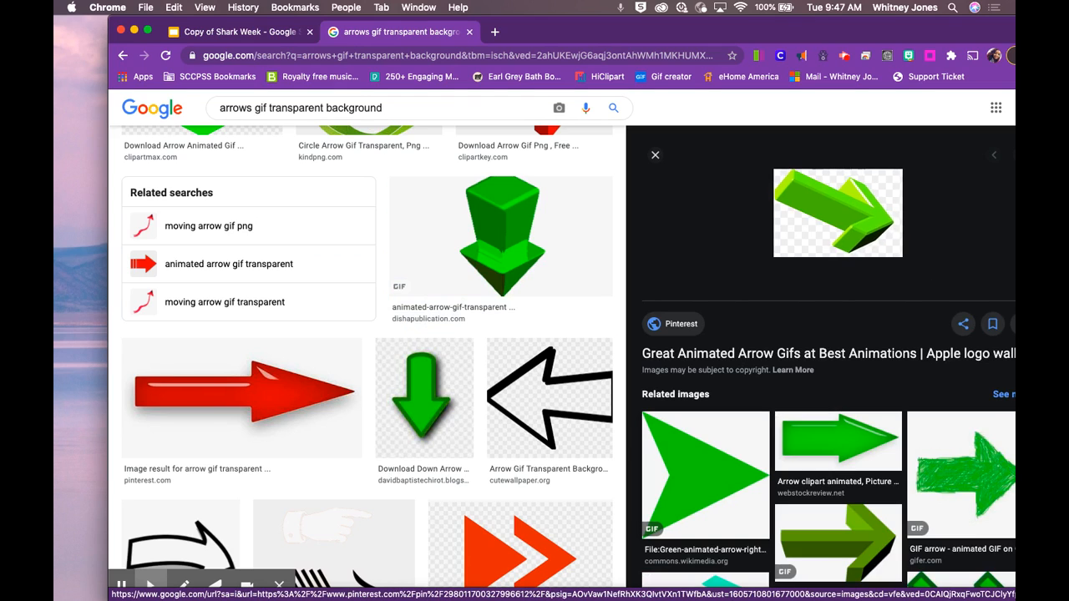
mouse_move(839, 220)
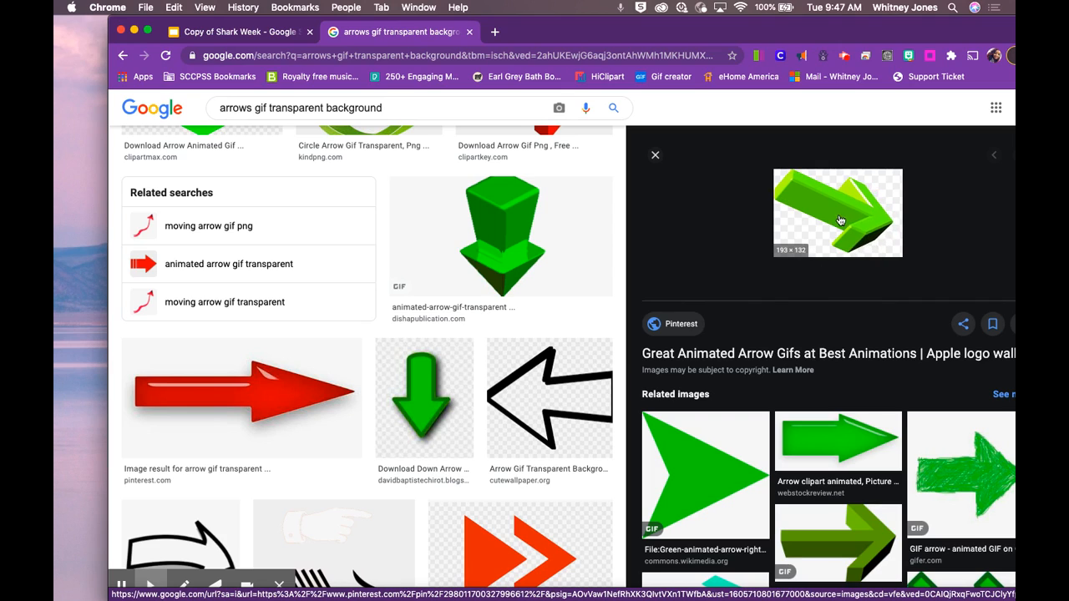
Copy the green arrow GIF's address and return to the Shark Week deck
right_click(837, 208)
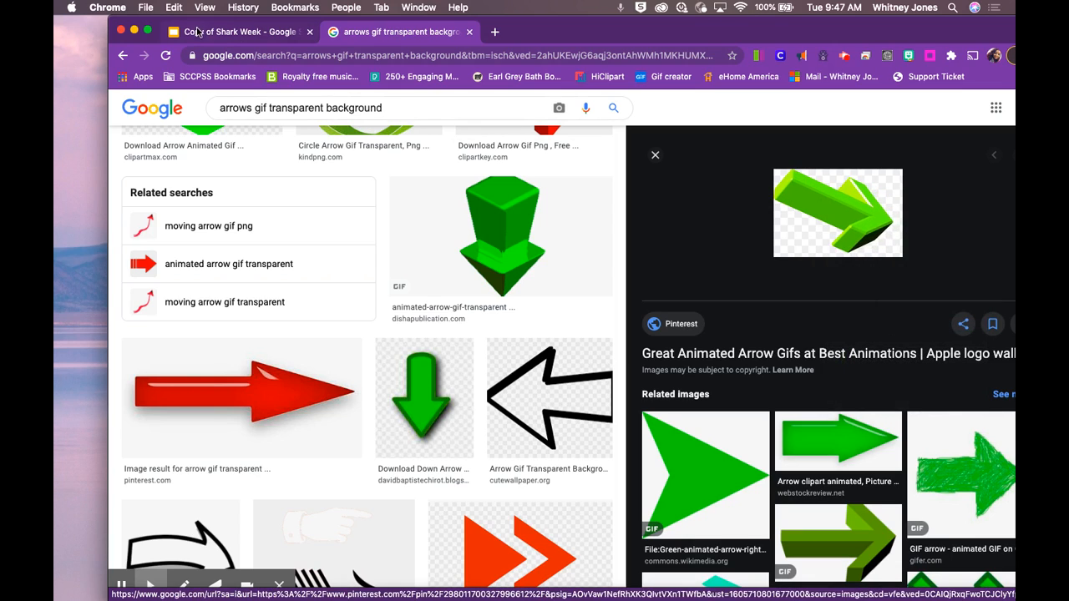
left_click(234, 32)
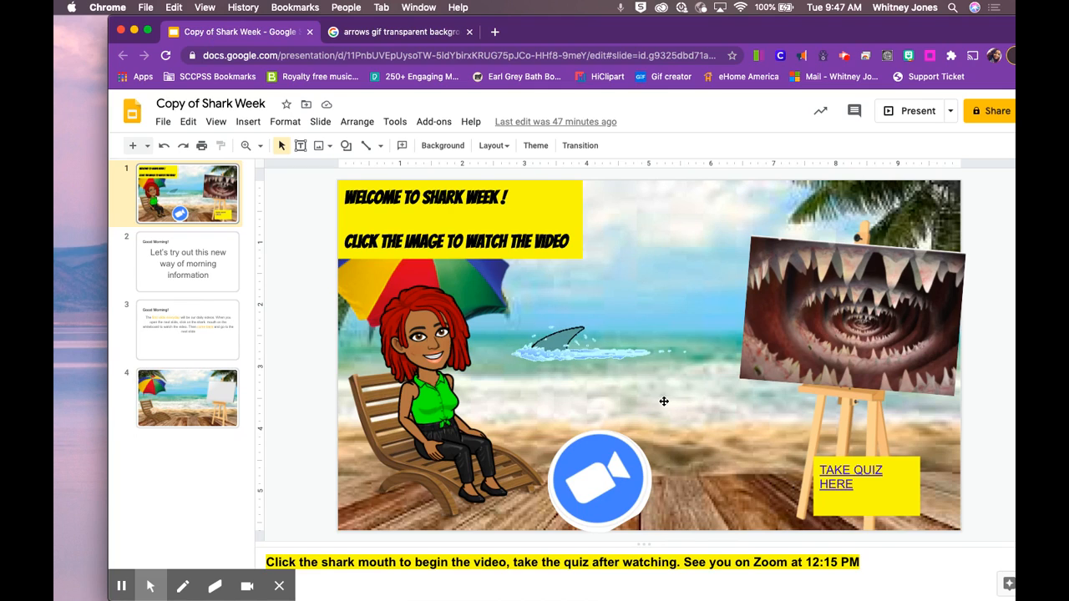
Insert the green arrow GIF by URL beside the TAKE QUIZ HERE box
left_click(248, 121)
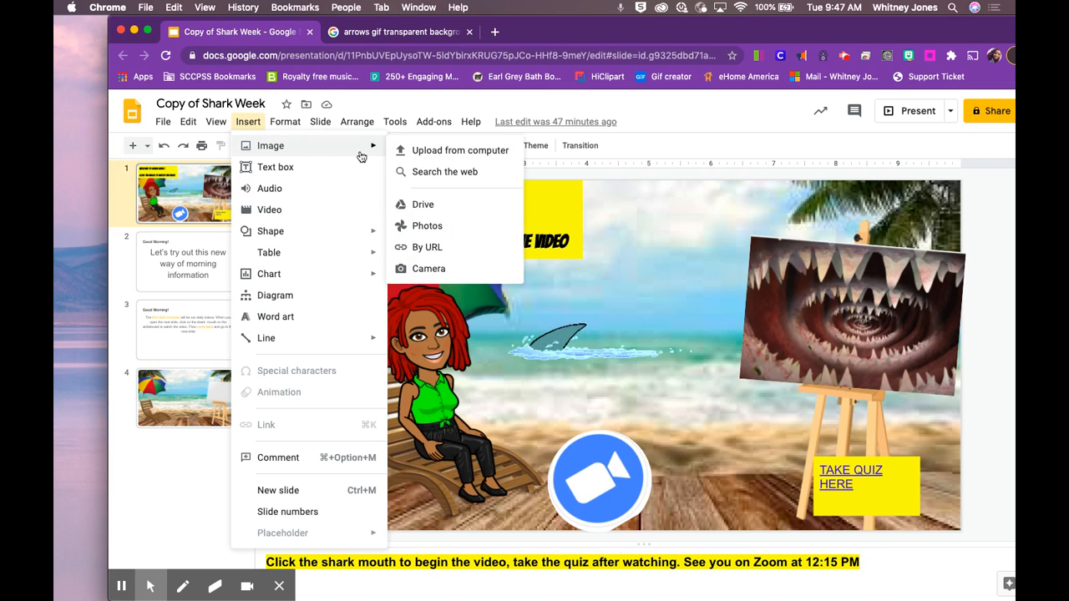
left_click(426, 247)
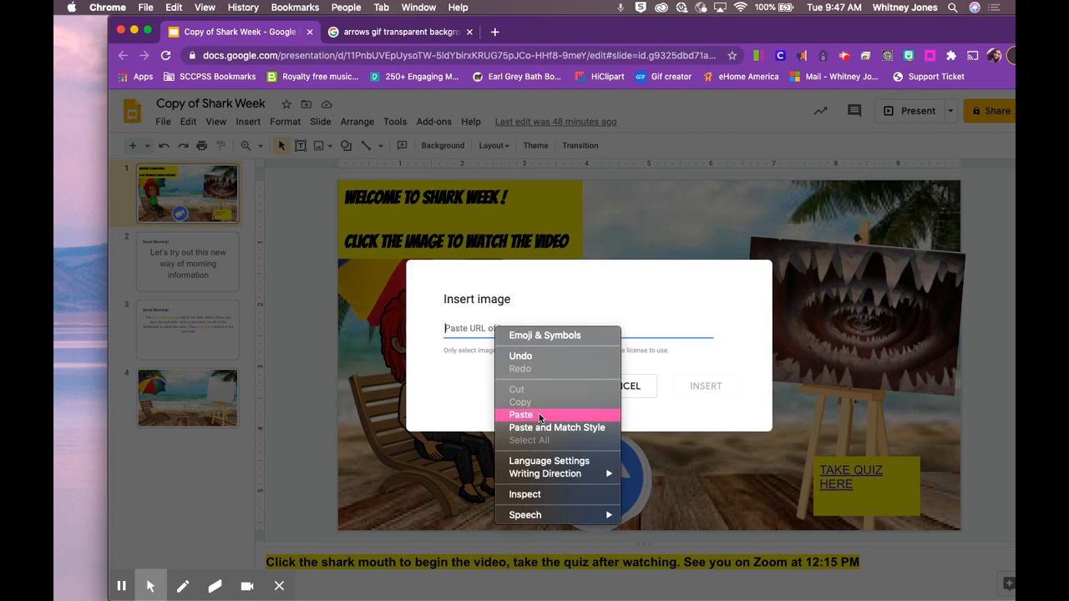
left_click(520, 415)
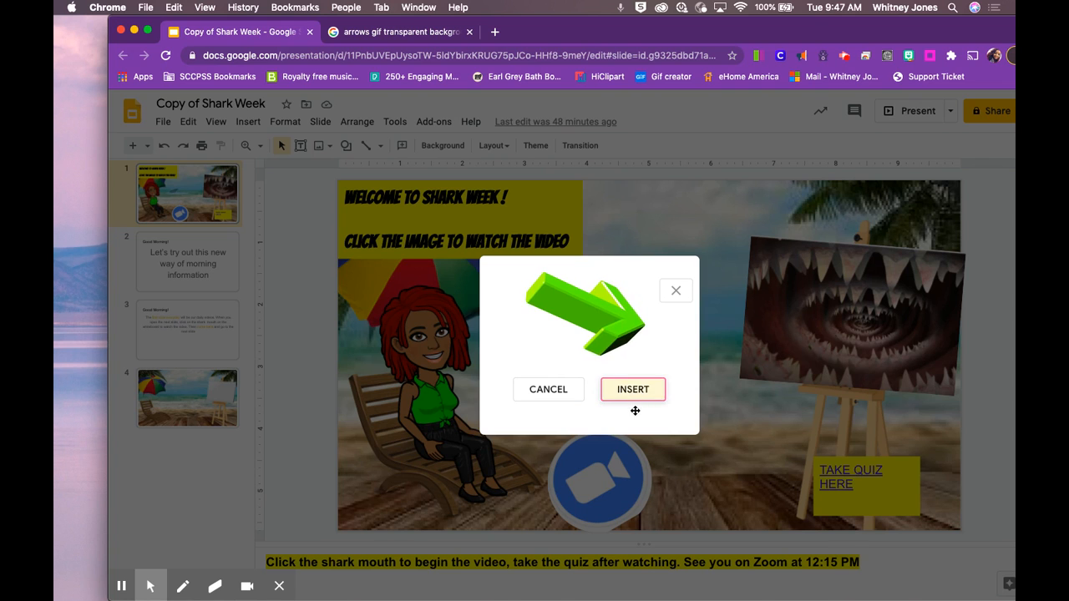
left_click(632, 389)
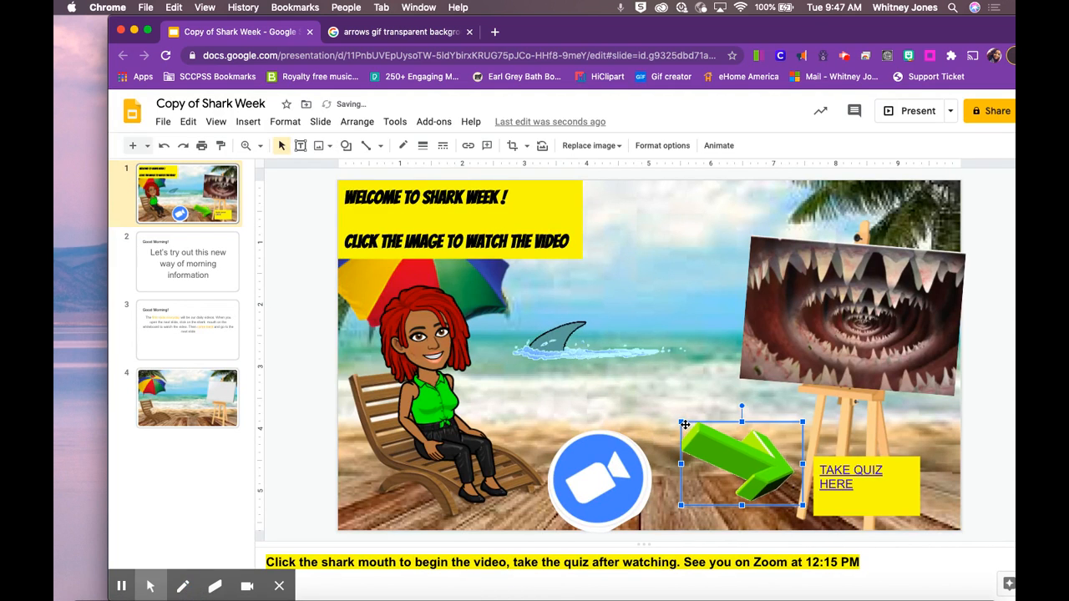